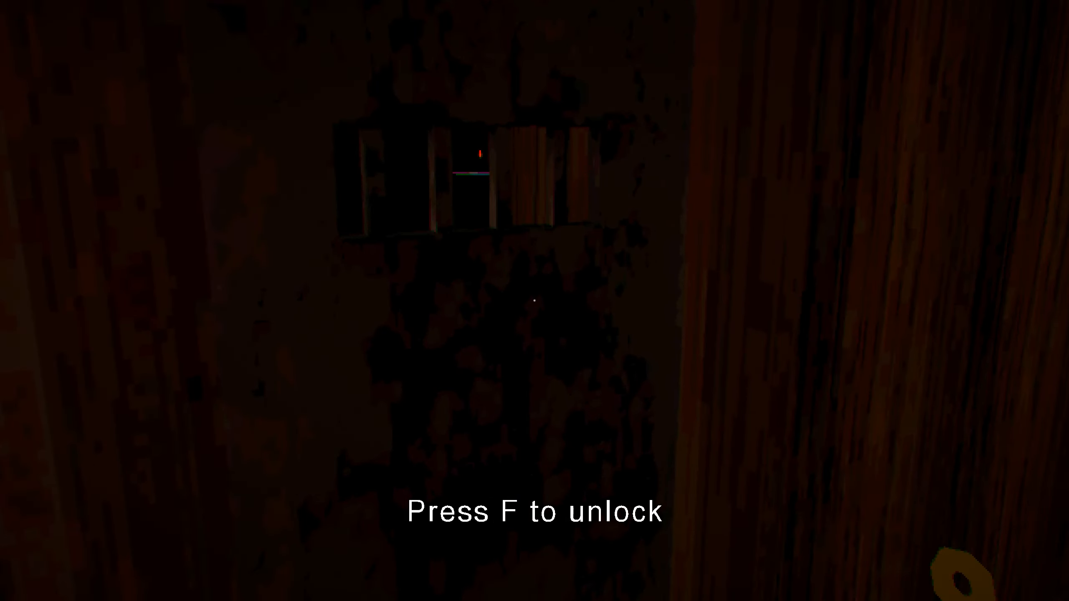
Unlock the dark wooden door ahead with the interact key
key("f")
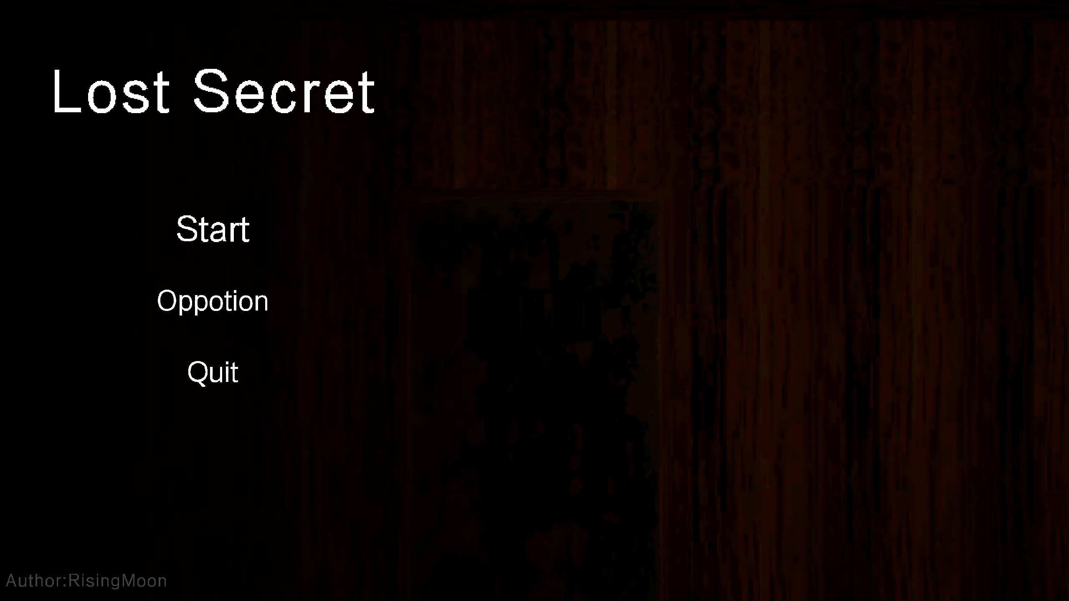
Start a new game from the main menu and approach the pale-faced figure
left_click(212, 230)
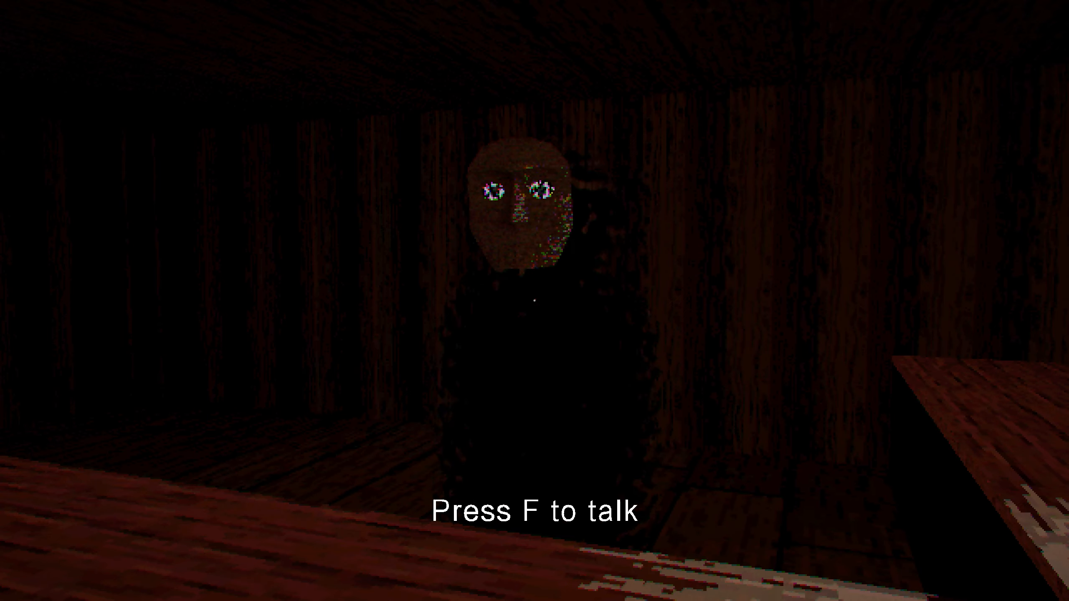
Talk to the pale-faced figure, then head to the note on the long table
key("f")
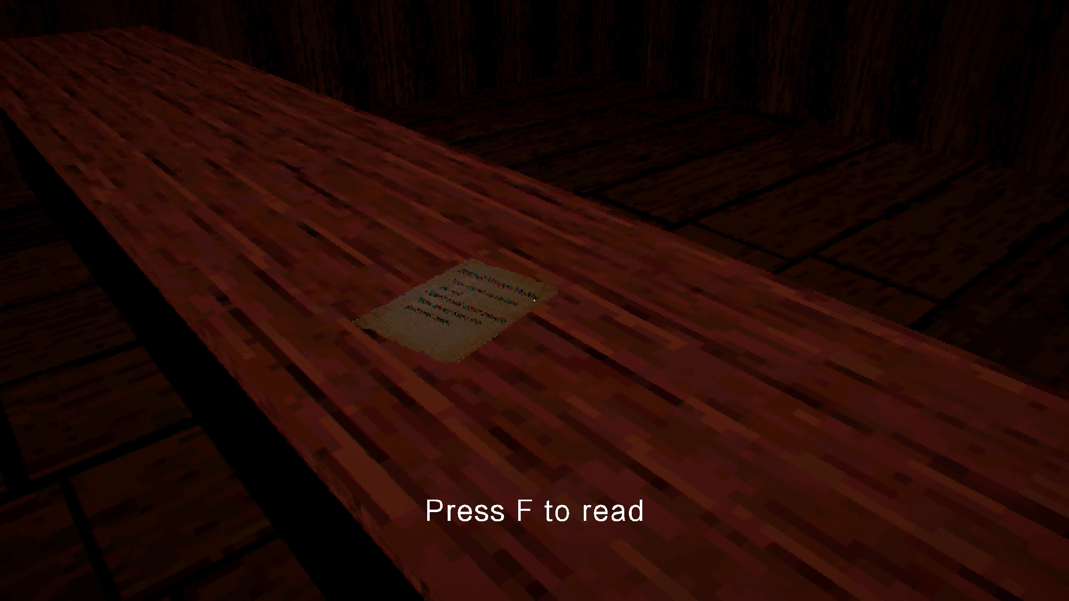
Read the note on the table, then go to the safe with the symbol-marked paper
key("f")
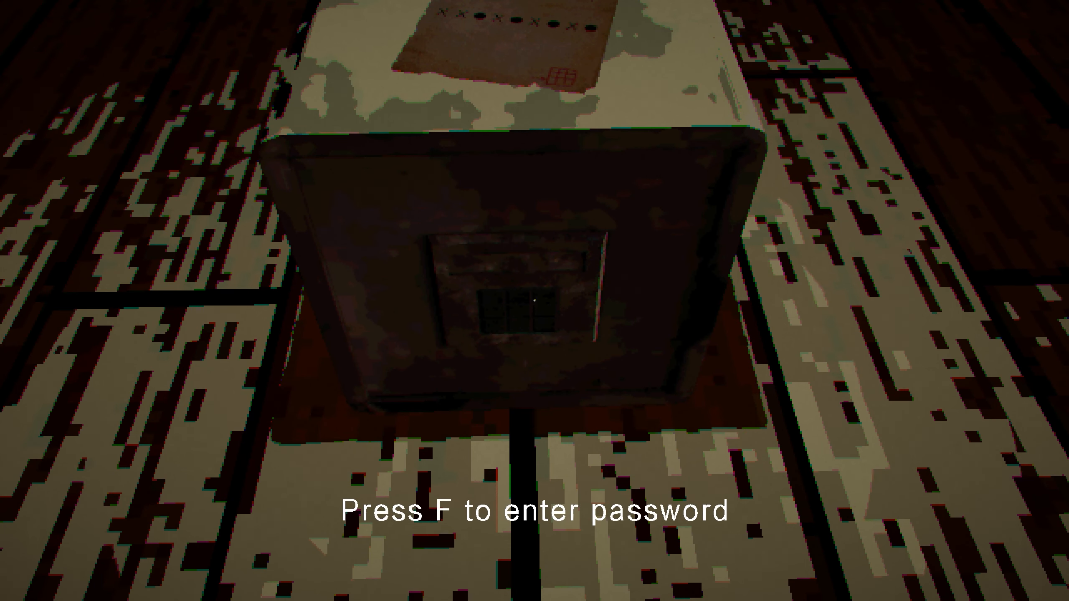
Enter the safe's code on its number pad and pick up the golden key inside
key("f")
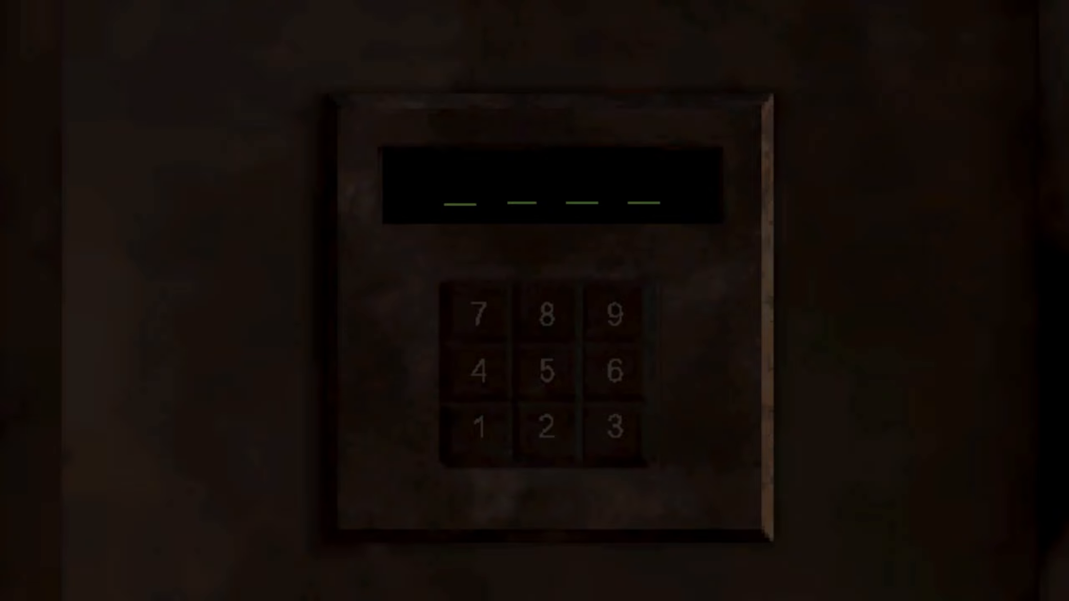
left_click(615, 428)
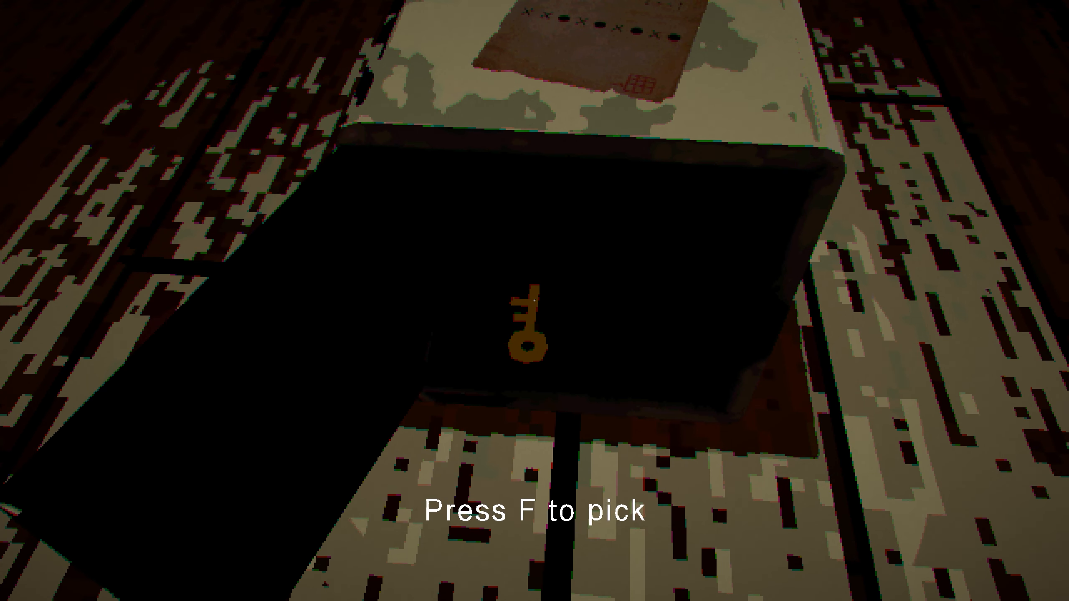
key("f")
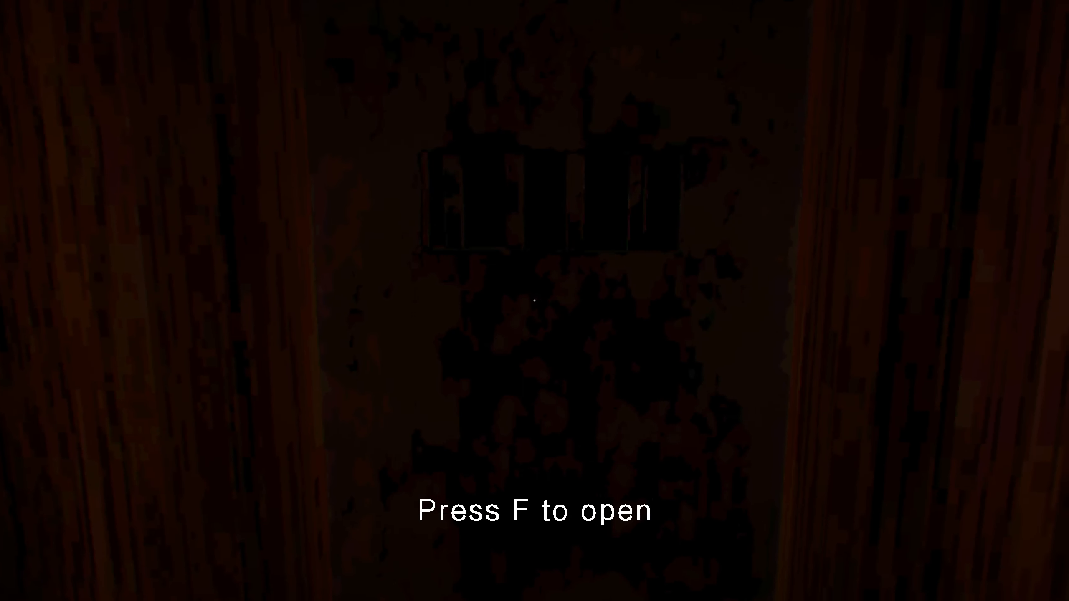
key("f")
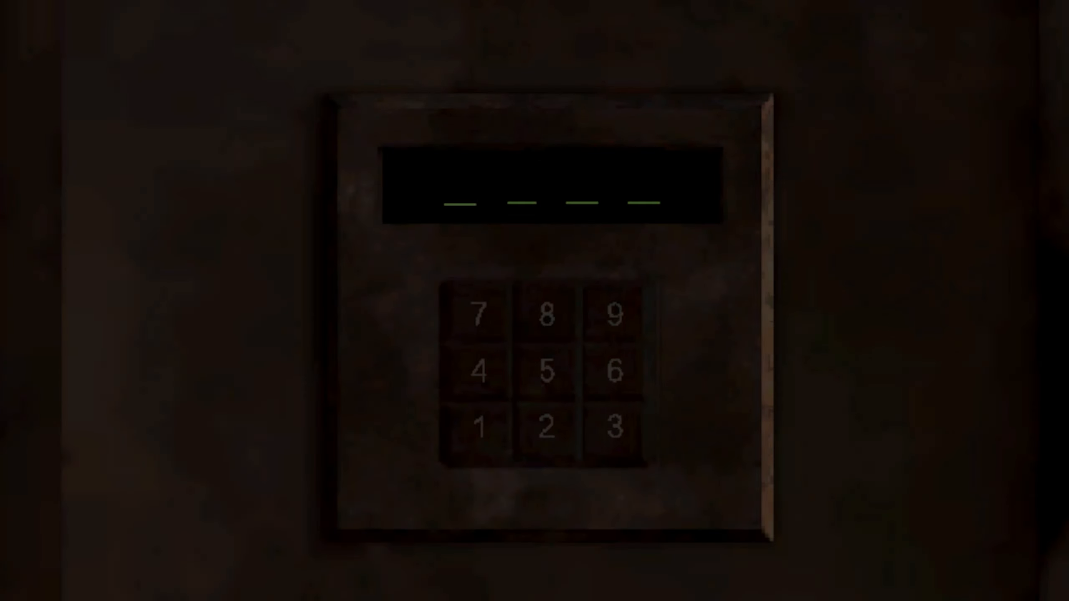
Enter a digit on the door's four-digit number keypad
left_click(613, 429)
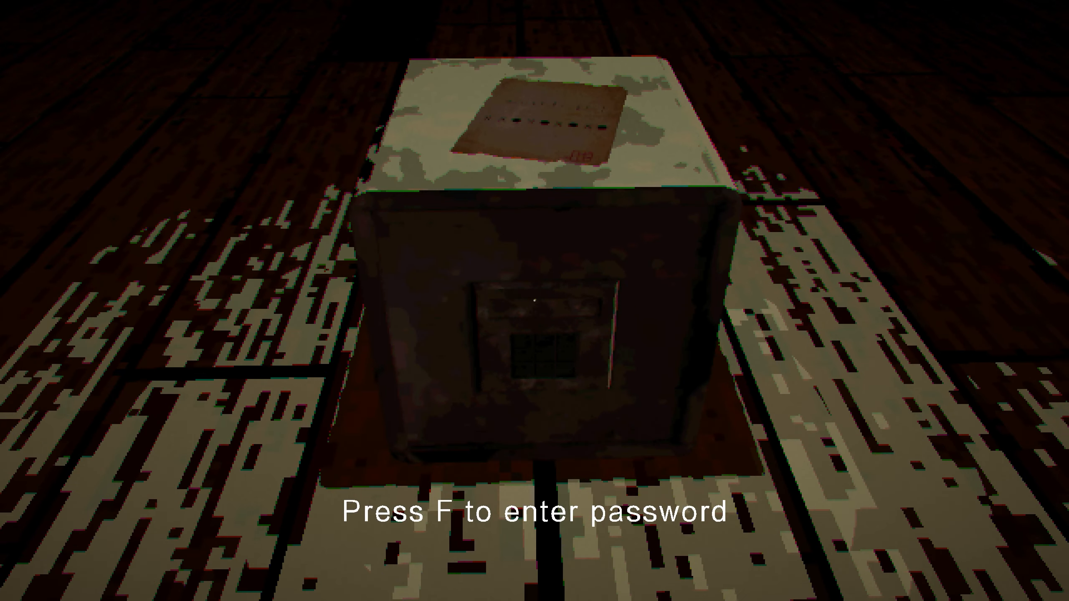
Try the locked safe's password prompt, then back away to the doorway
key("f")
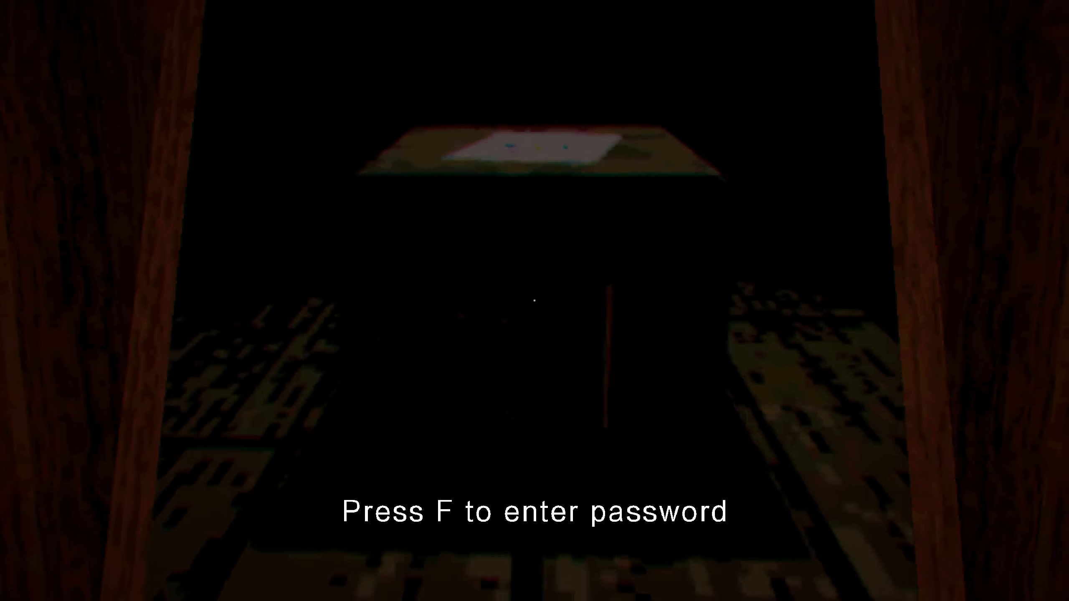
Try the safe's password once more, then read the note on the long wooden bench
key("f")
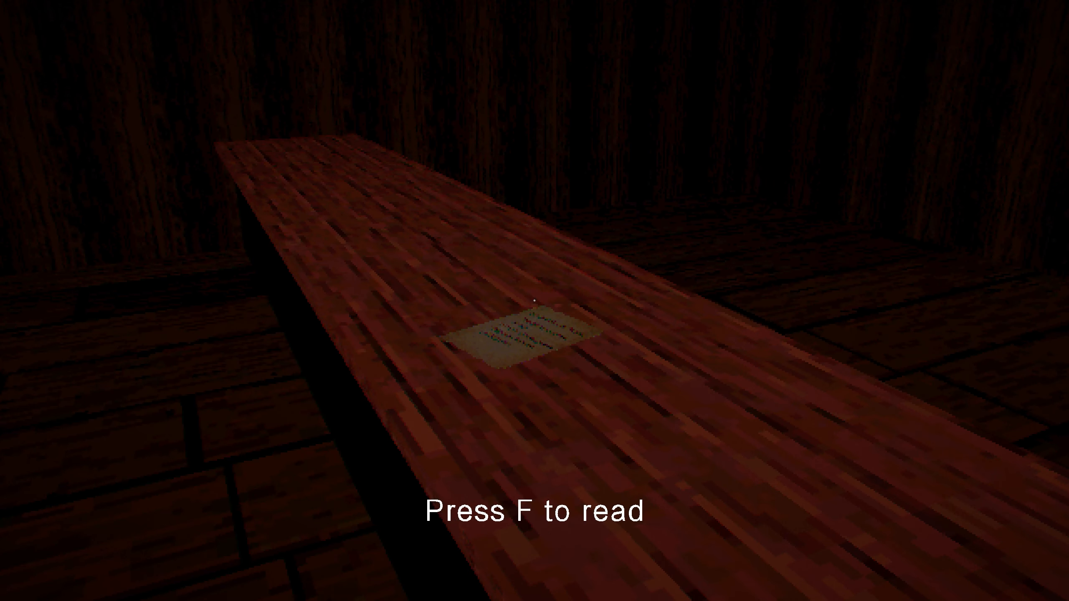
key("f")
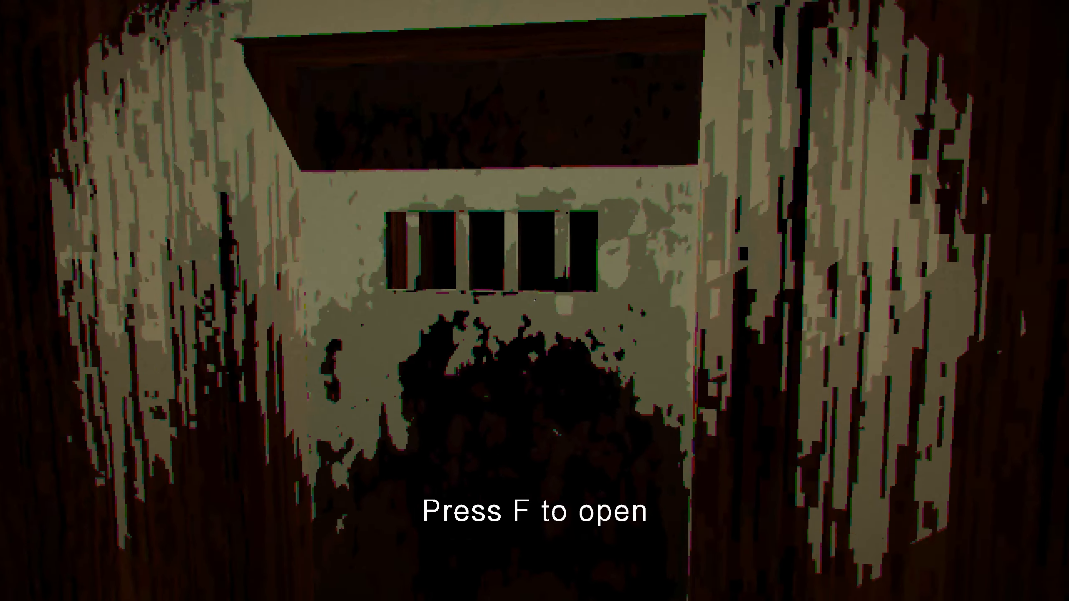
key("f")
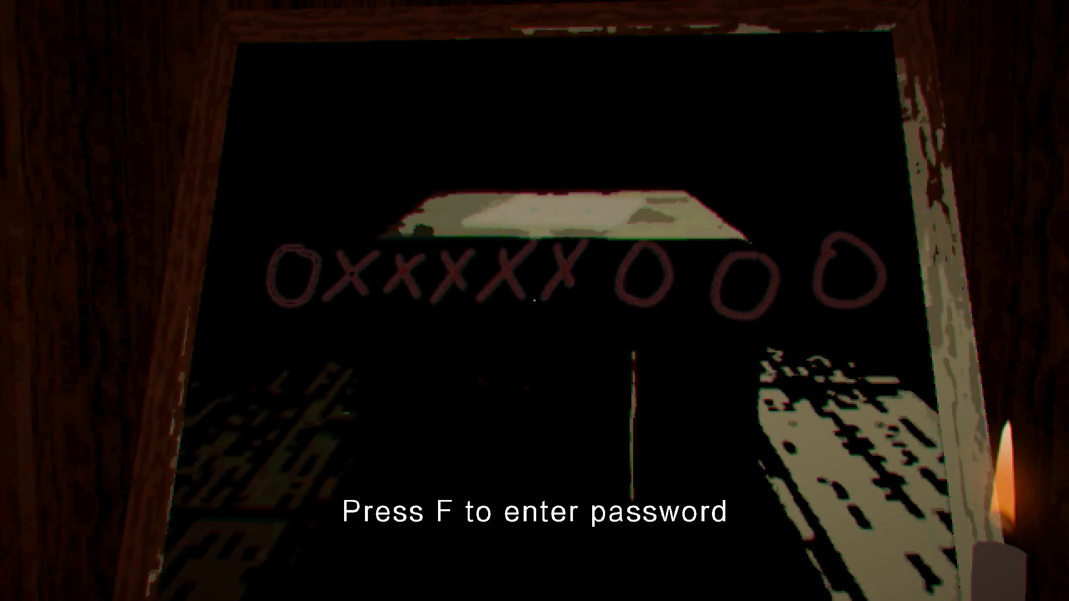
Enter a digit on the four-digit keypad and walk to the small key in the dark
key("f")
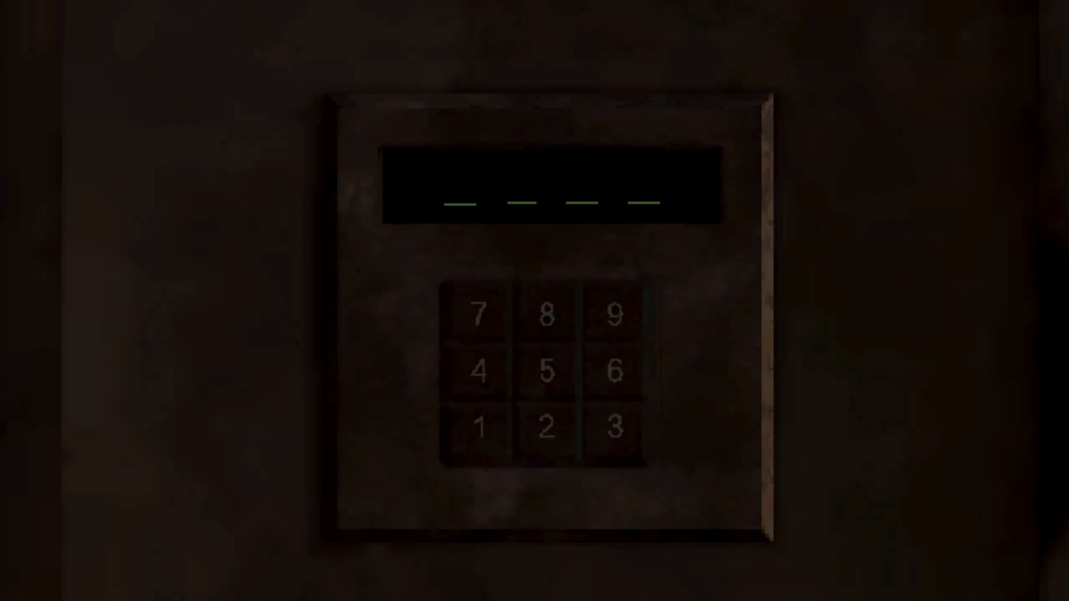
left_click(481, 430)
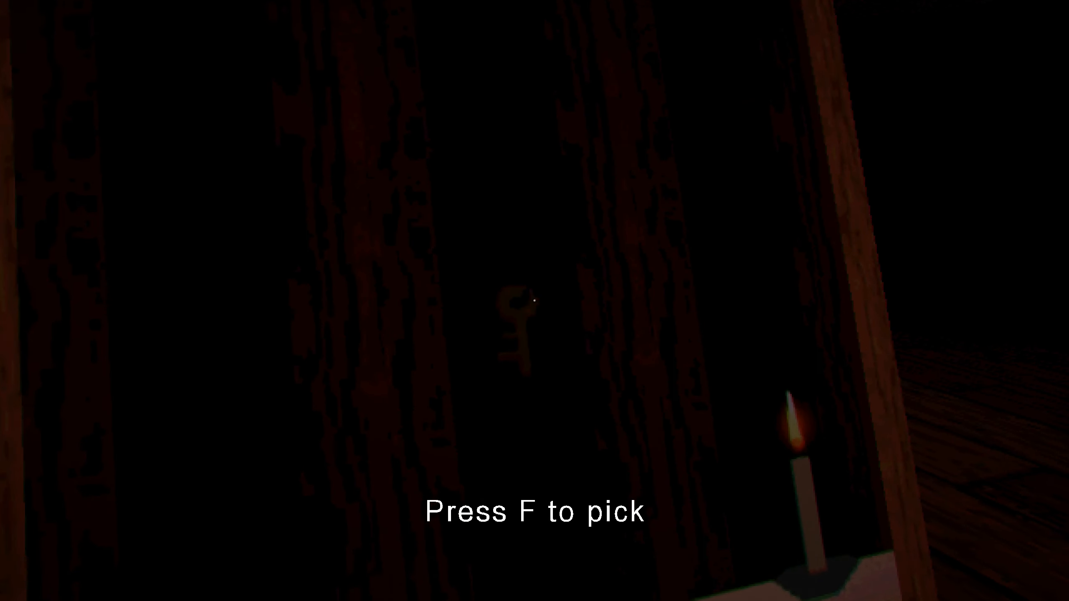
Pick up the small key and unlock the barred-window door with it
key("f")
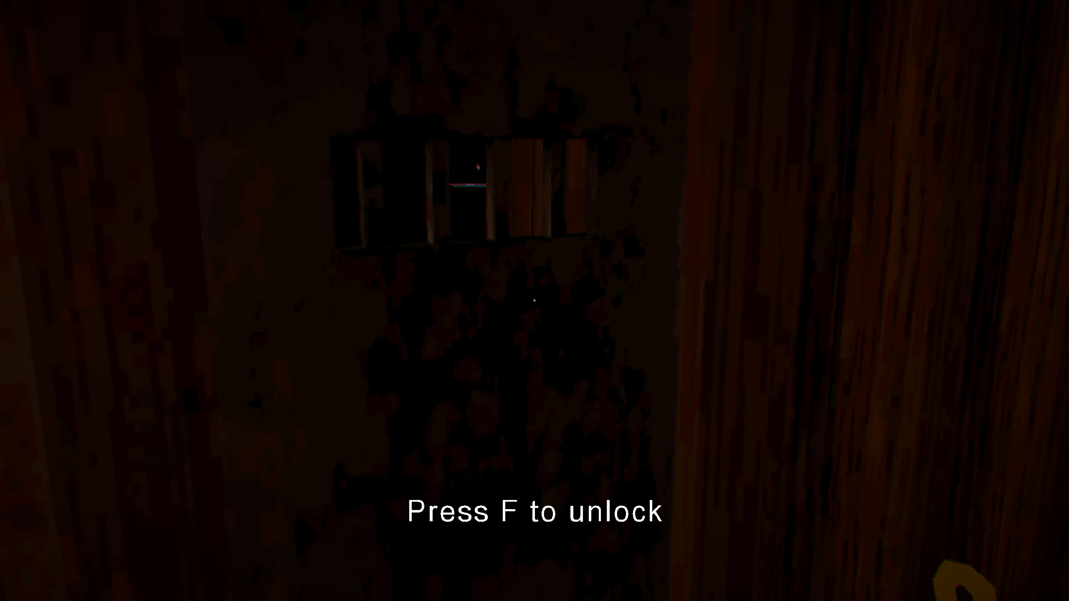
key("f")
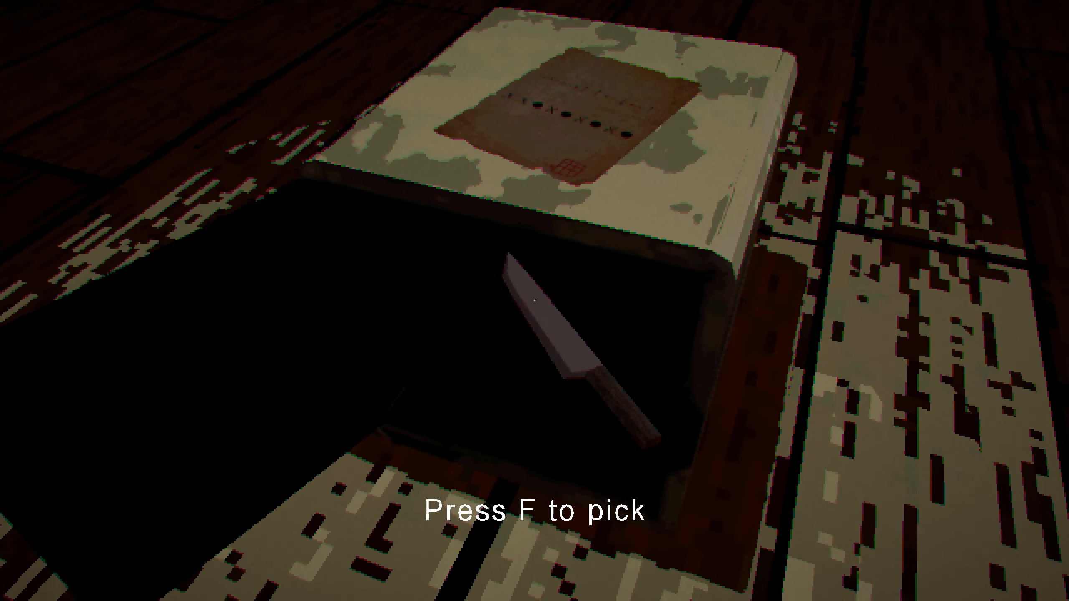
Enter the password at the X-and-O board so the knife appears, and take it
key("f")
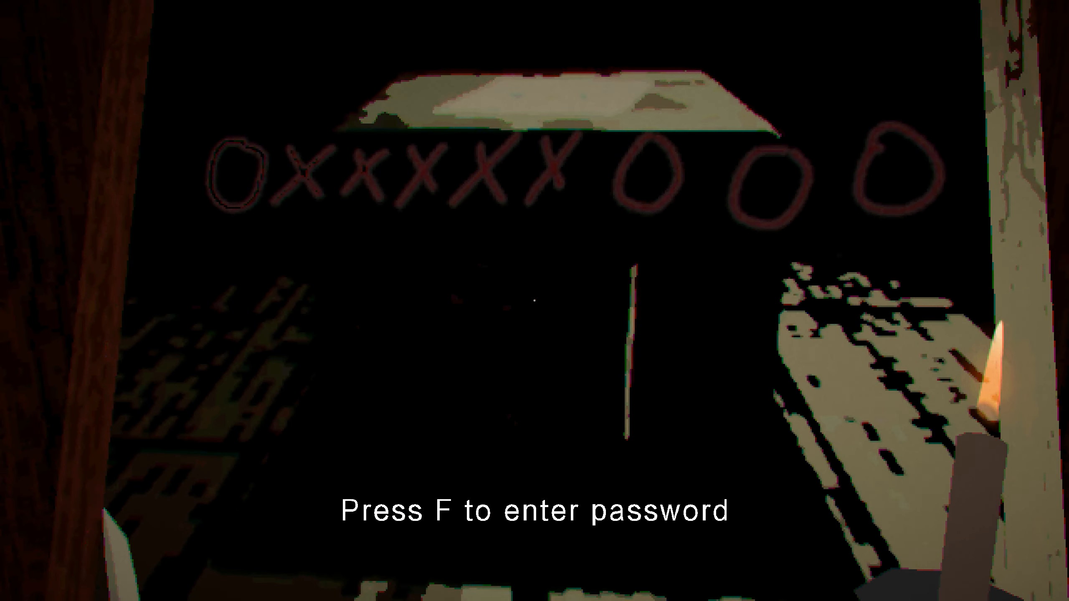
key("f")
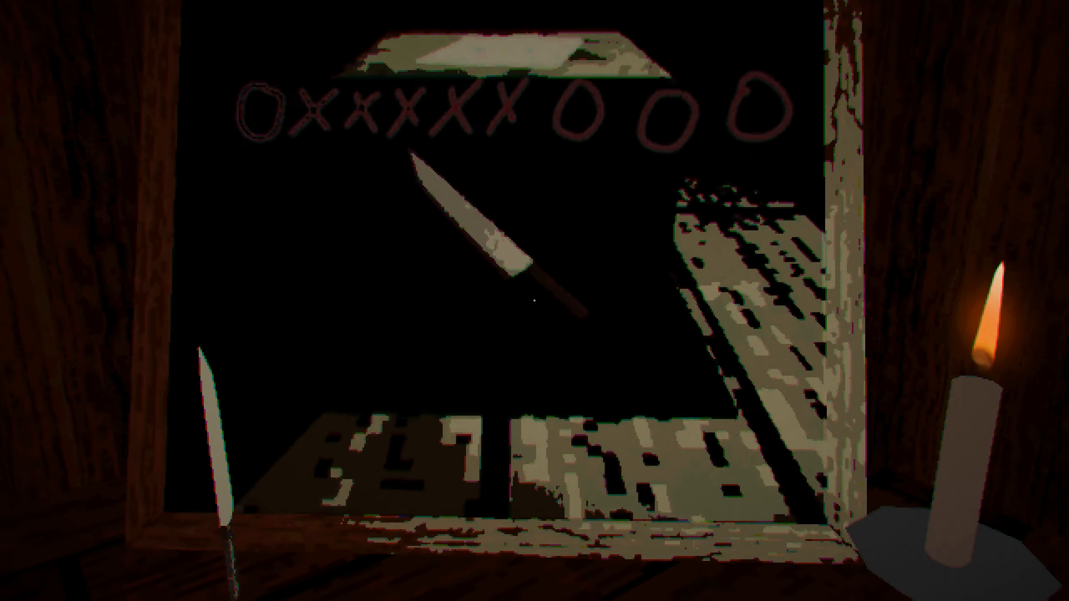
mouse_move(535, 301)
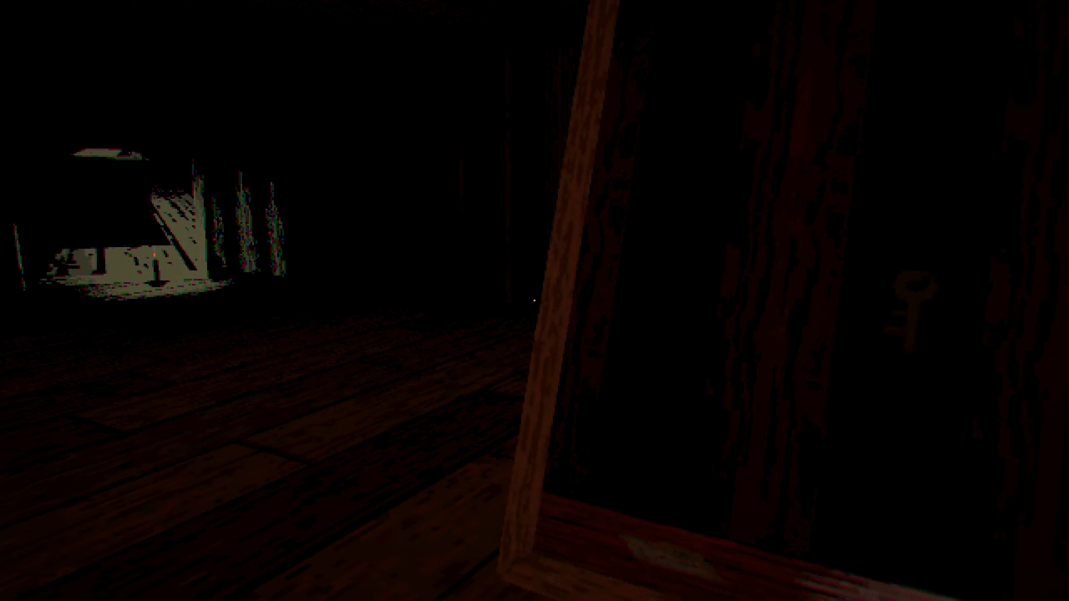
mouse_move(534, 300)
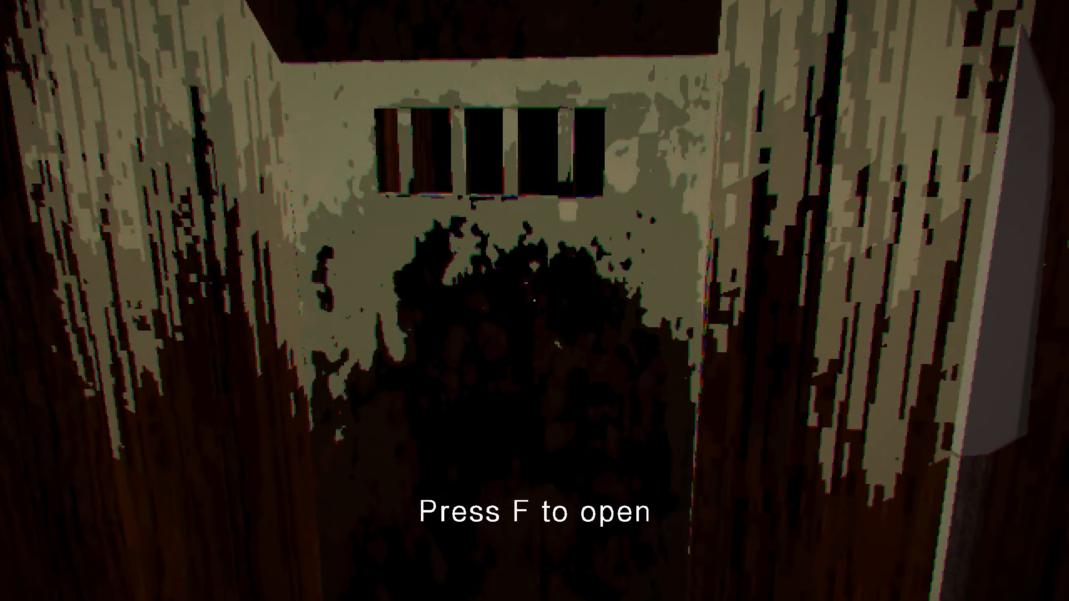
Open the bloodstained door to face the smiling killer holding a candle
key("f")
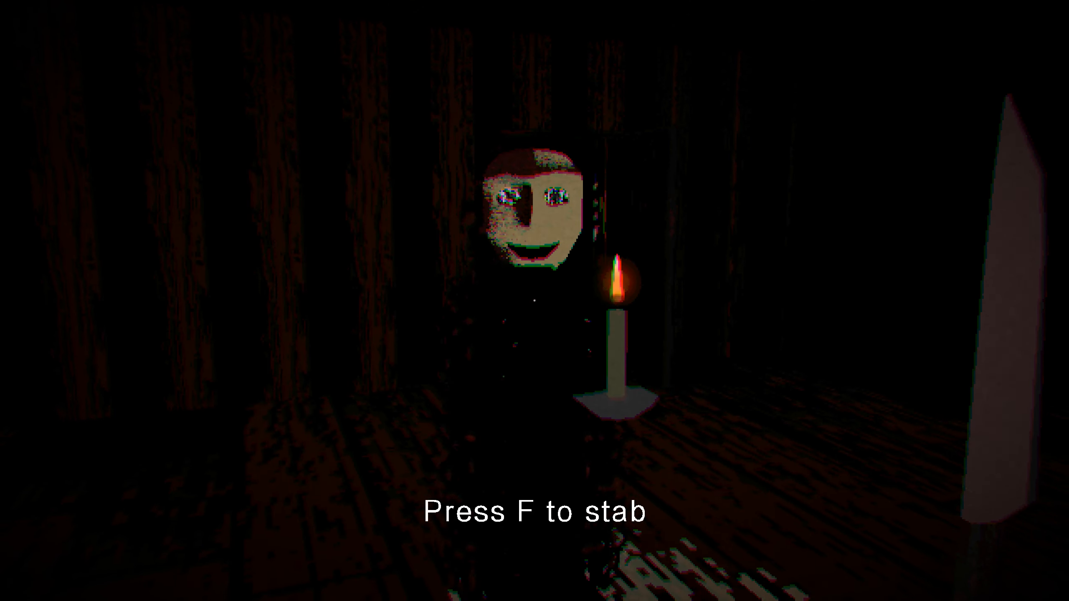
Stab the smiling killer with the knife
key("f")
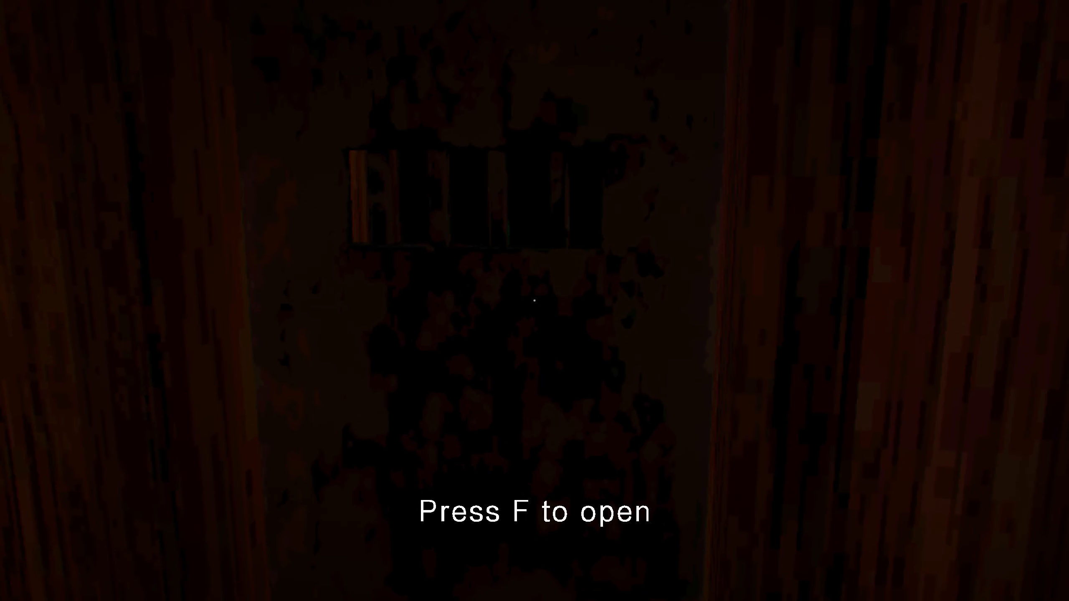
Open the unlocked barred door and head for the exit
key("f")
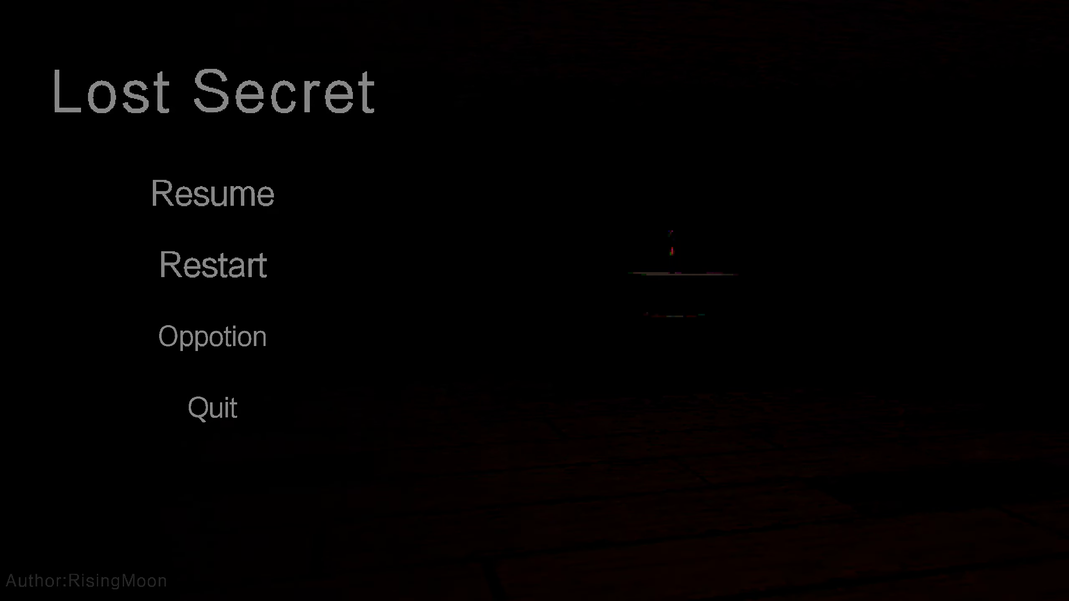
Choose an option in the pause menu after the escape ending
left_click(213, 193)
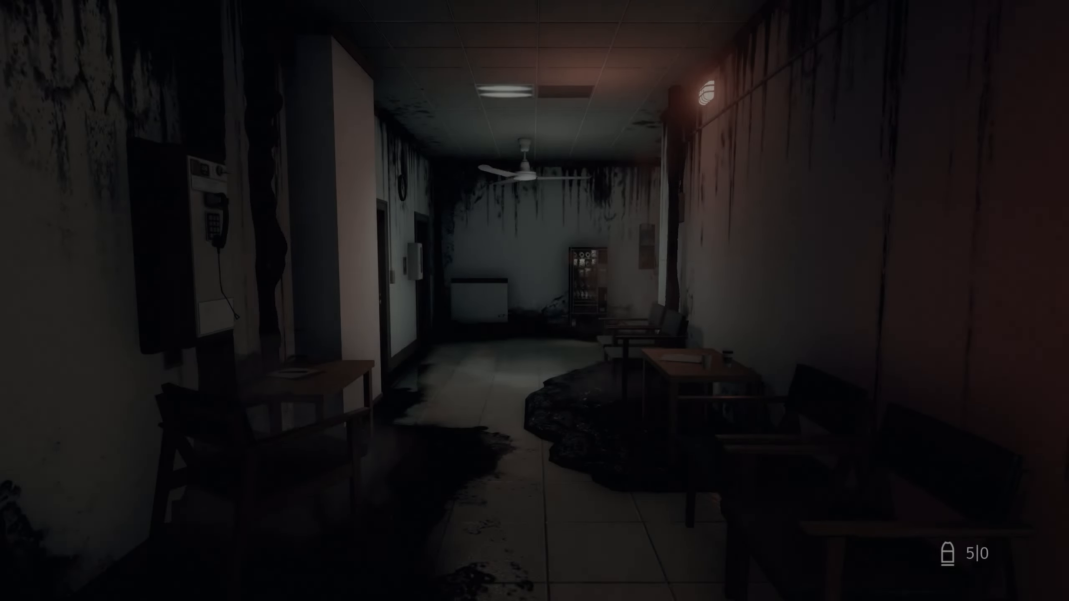